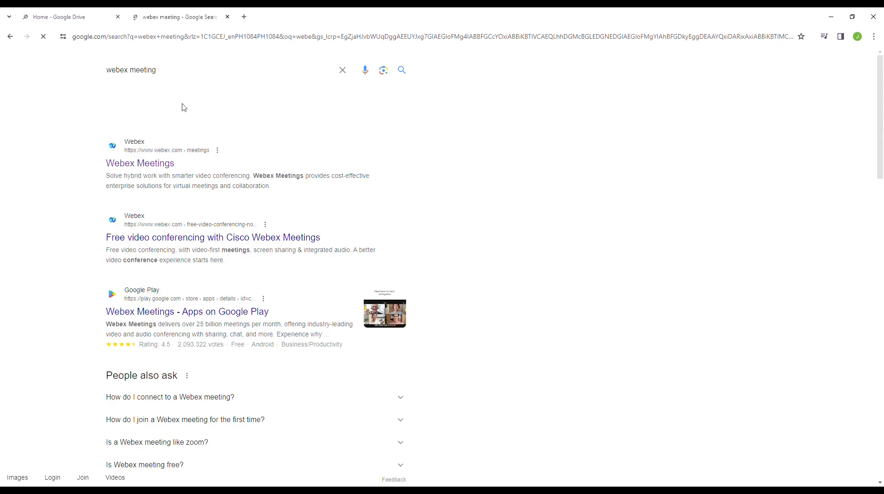
Step: Open Webex Meetings in the web app and start a meeting in the personal room
click(140, 163)
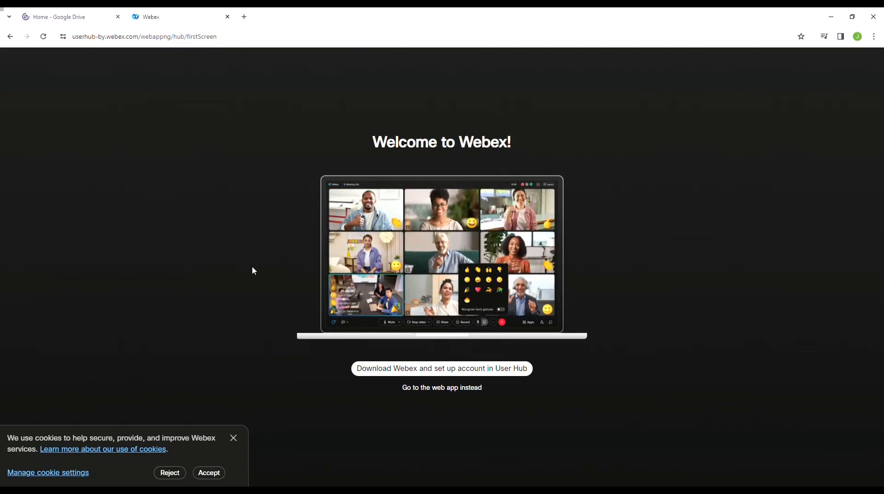
click(442, 388)
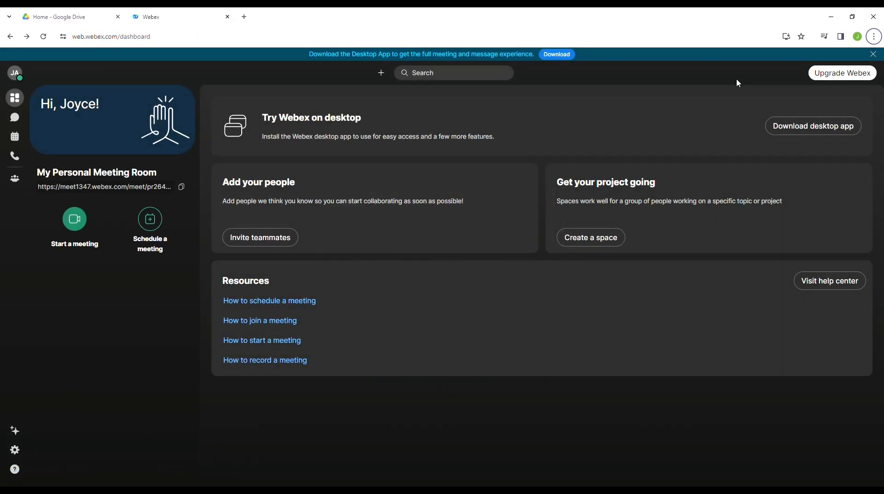
click(75, 219)
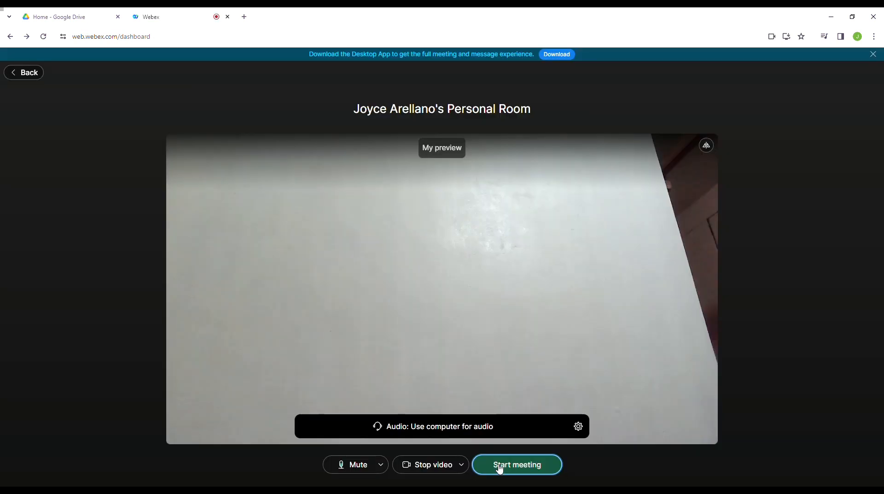
Step: Start the meeting, show the participants list and enable Mute on entry for everyone
click(516, 464)
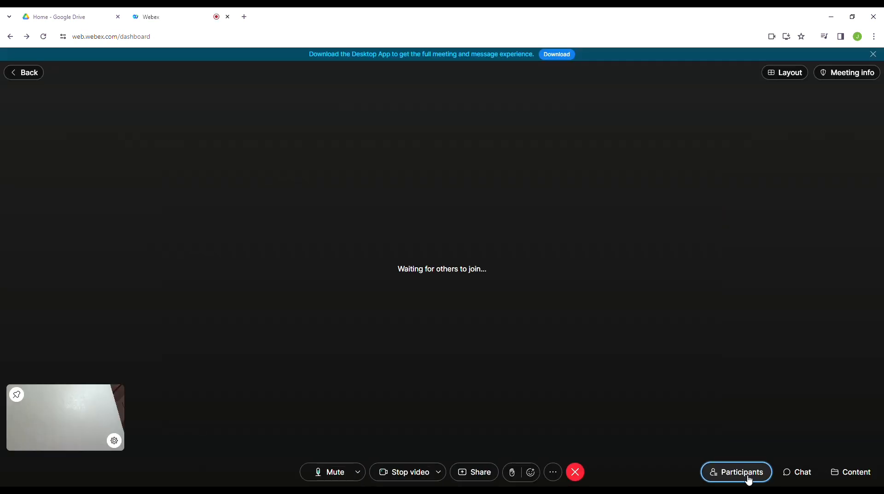
click(736, 472)
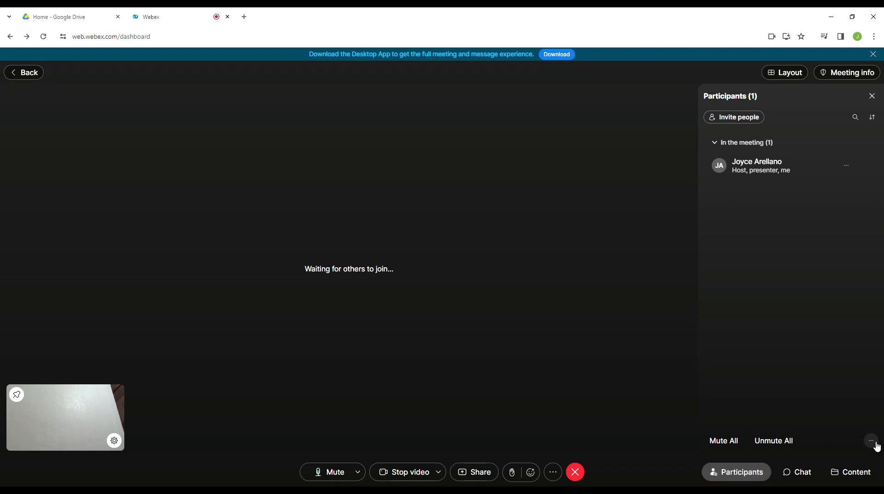
click(871, 440)
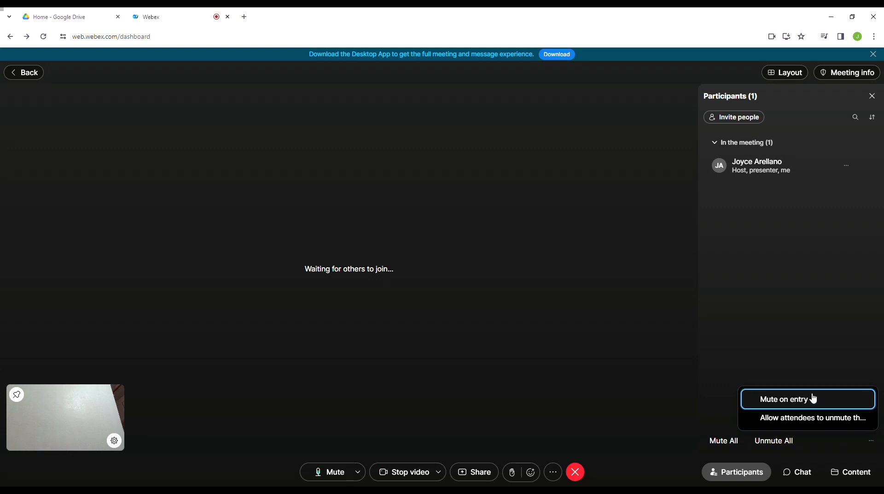
click(803, 399)
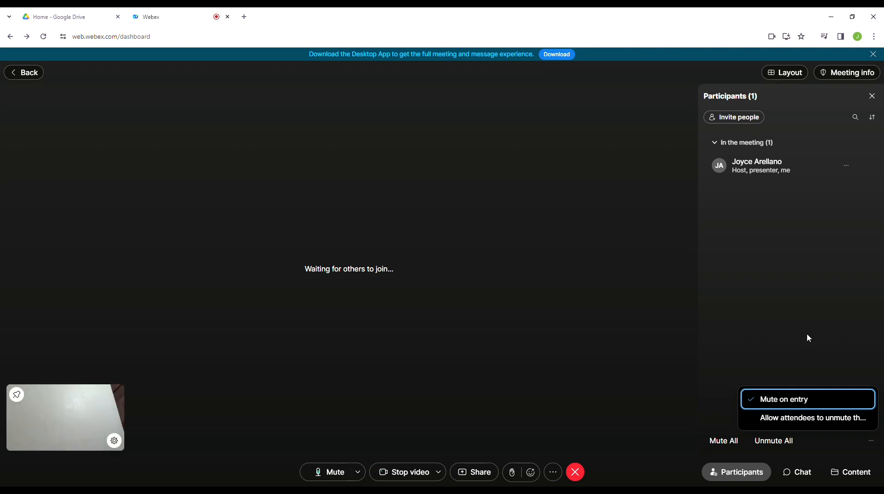
mouse_move(805, 326)
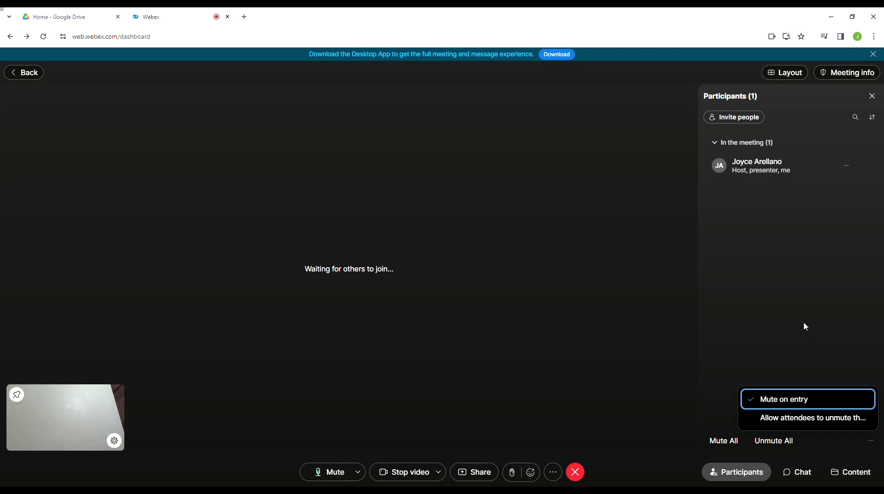
mouse_move(803, 327)
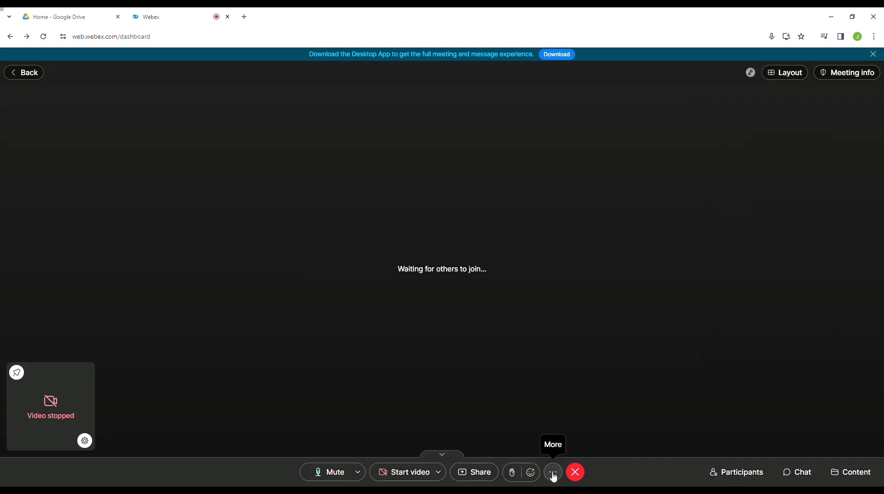
Step: Open Meeting options from the toolbar's More menu to reach attendee permissions
click(552, 471)
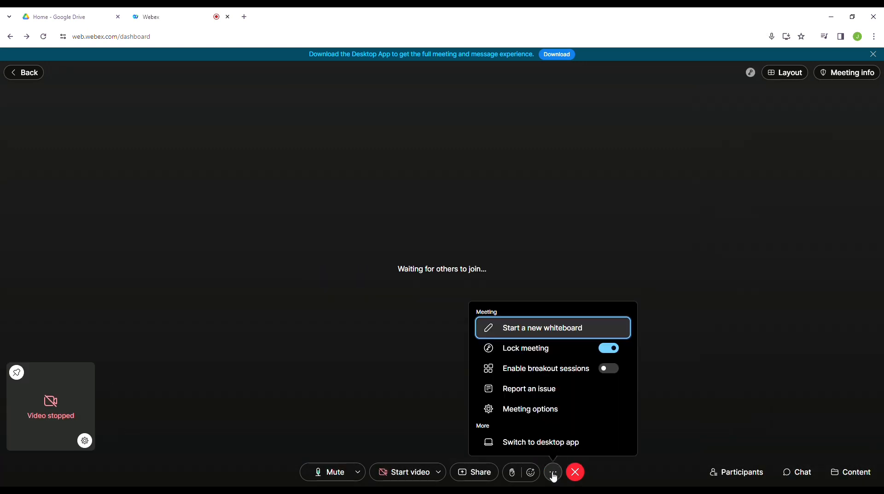
click(531, 409)
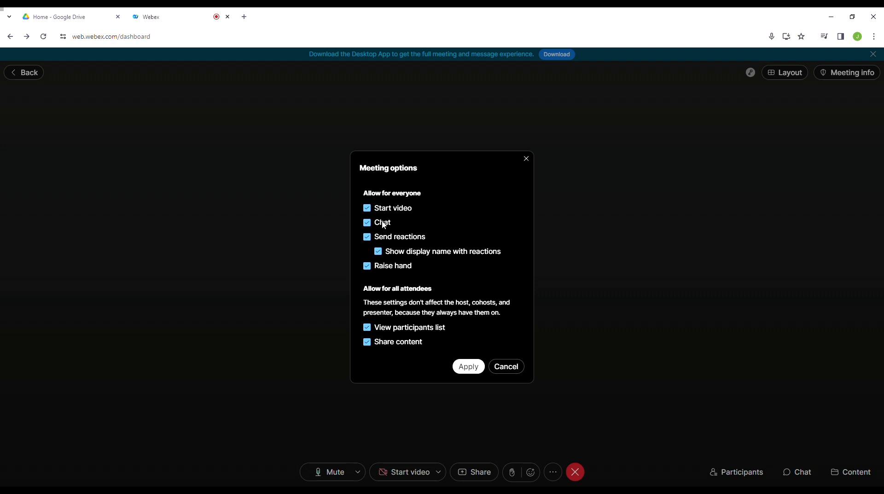
Step: Disallow attendees from starting video, chatting and sending reactions
click(366, 208)
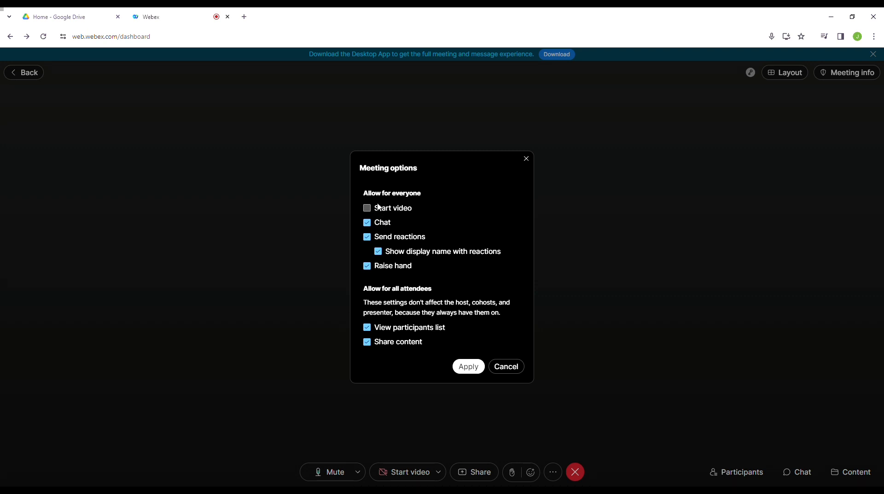
click(366, 209)
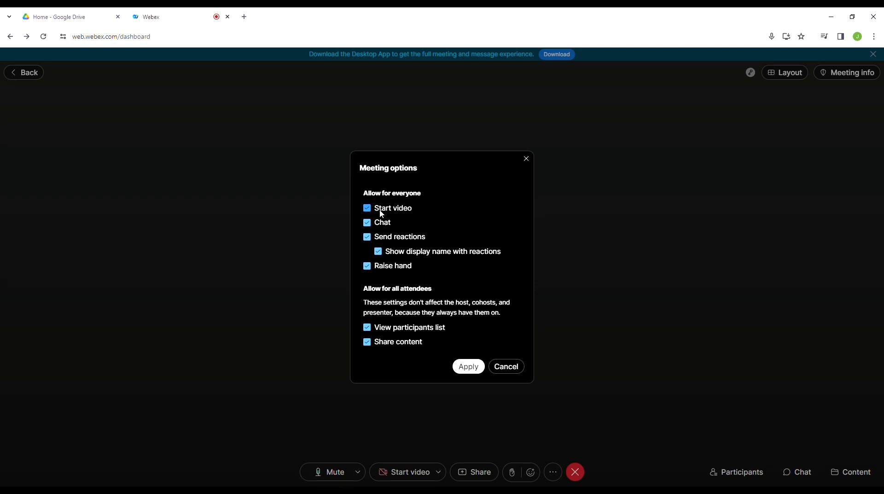
click(366, 208)
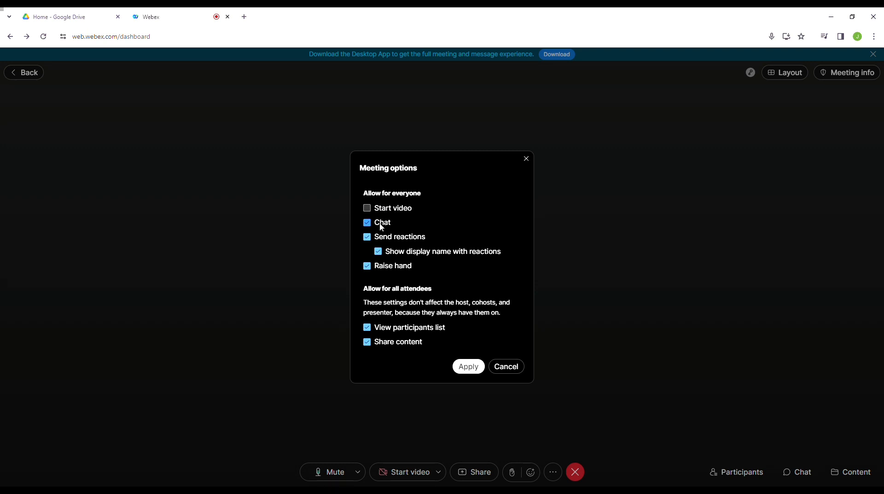
click(367, 223)
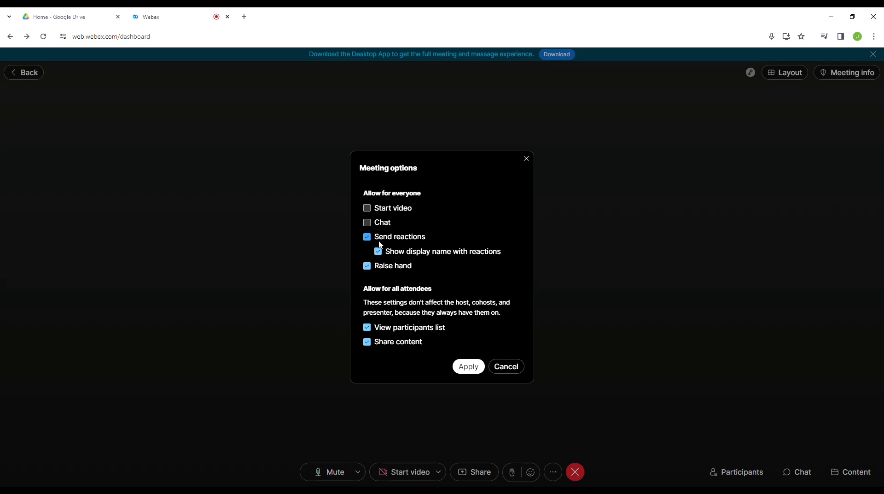
click(366, 236)
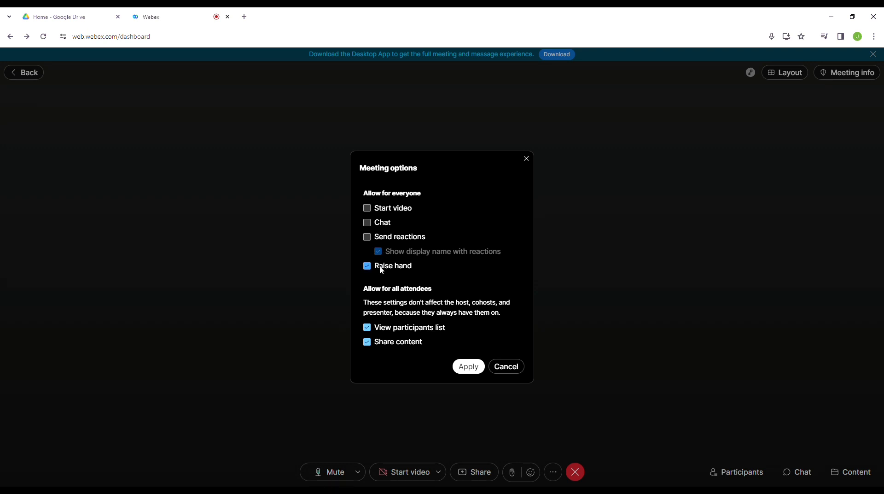
Step: Keep Raise hand allowed, block content sharing and apply the restricted permissions
click(366, 266)
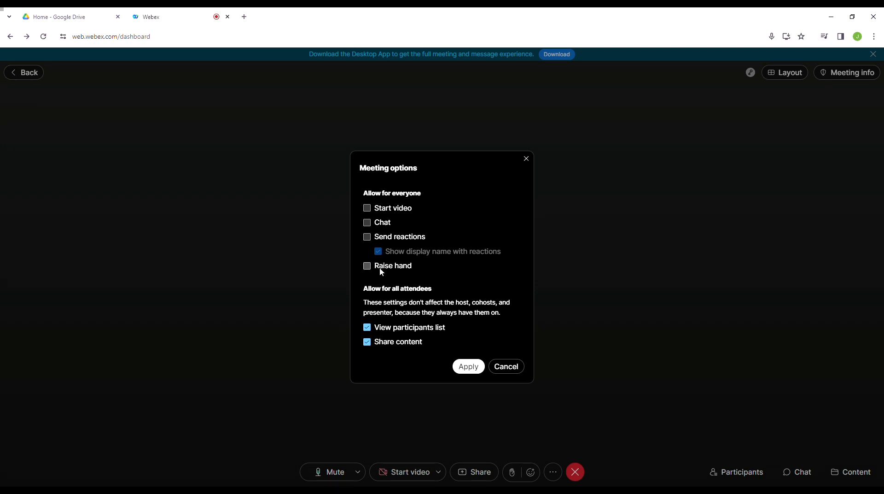
click(366, 266)
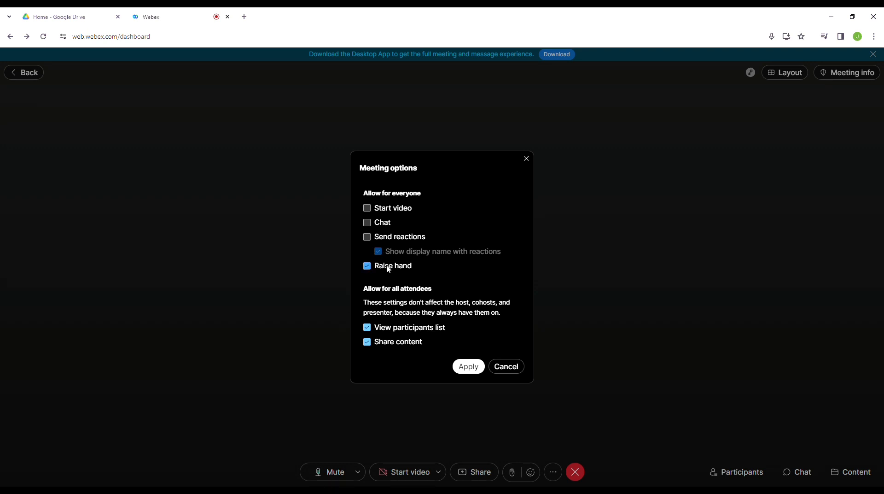
mouse_move(396, 331)
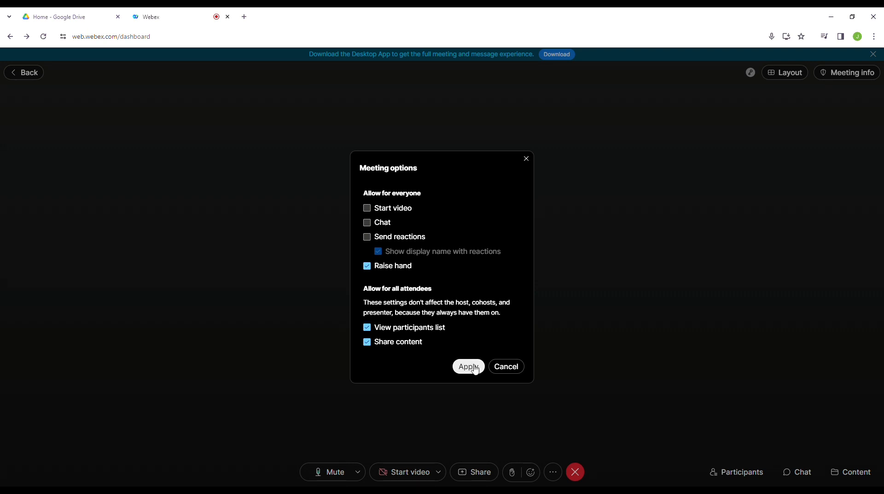
click(367, 341)
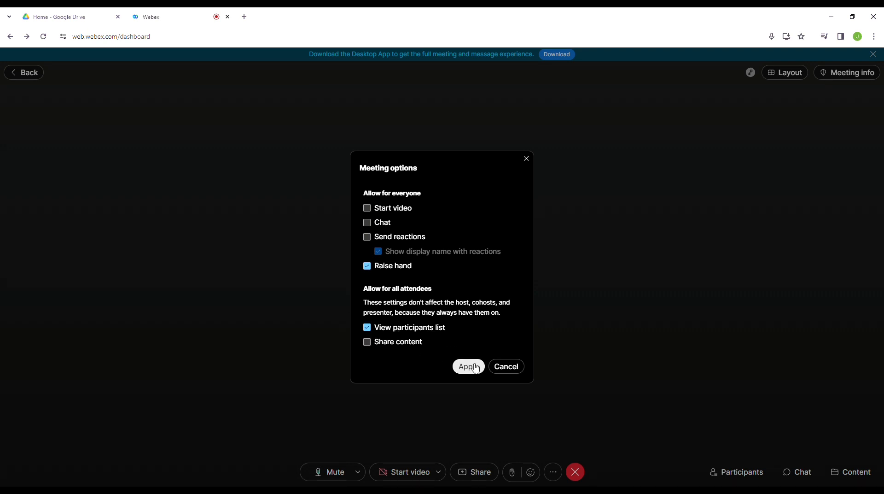
click(469, 367)
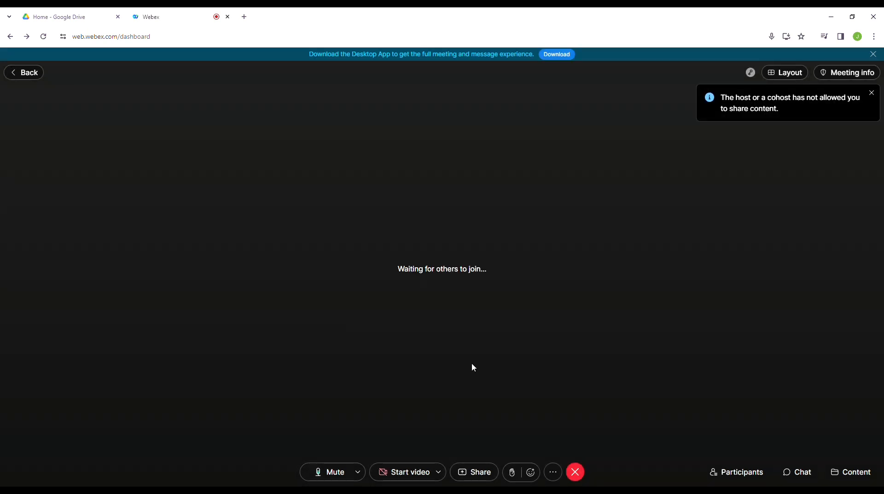